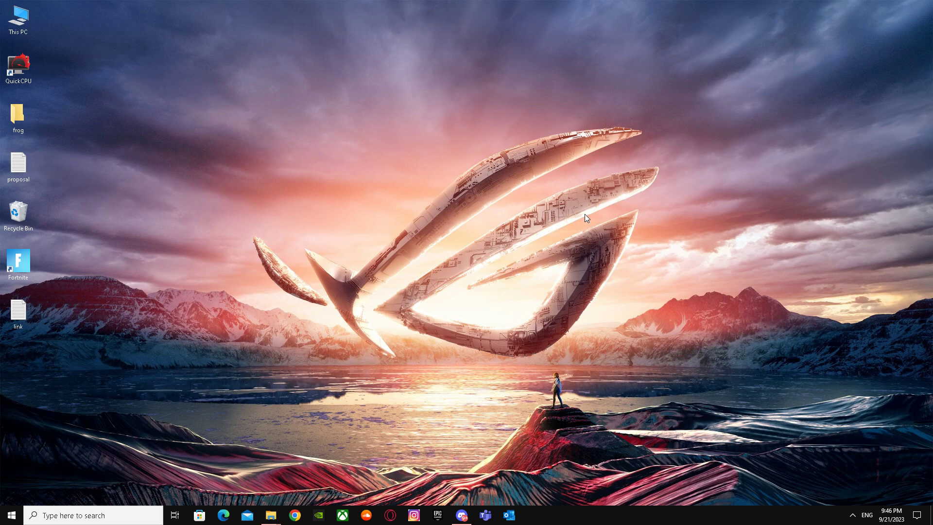
- Launch Chrome and search Google for 'linkedin'
click(294, 515)
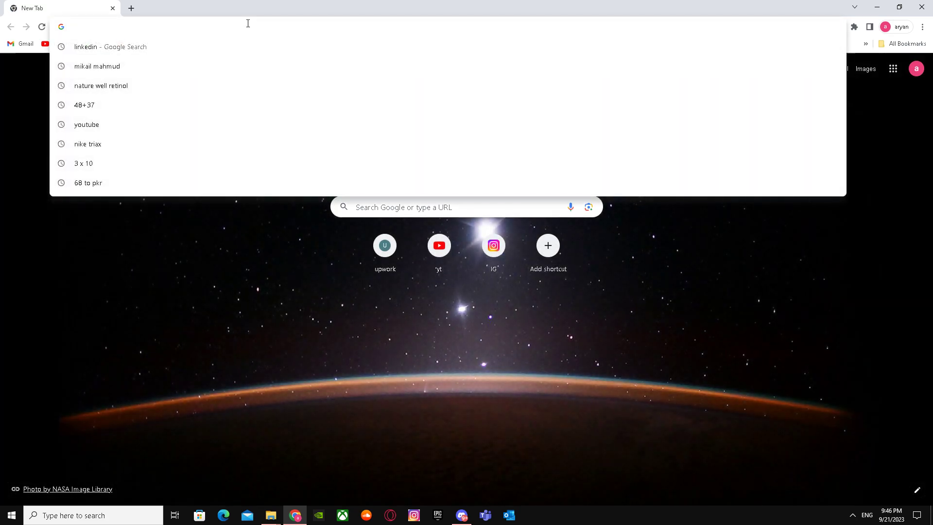
click(110, 46)
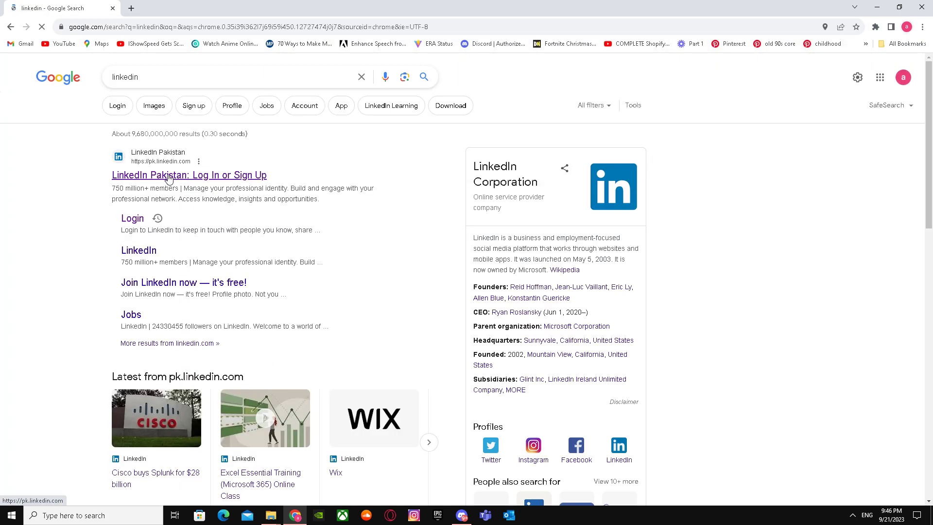
- Open LinkedIn from the results and view your own profile via the Me menu
click(189, 174)
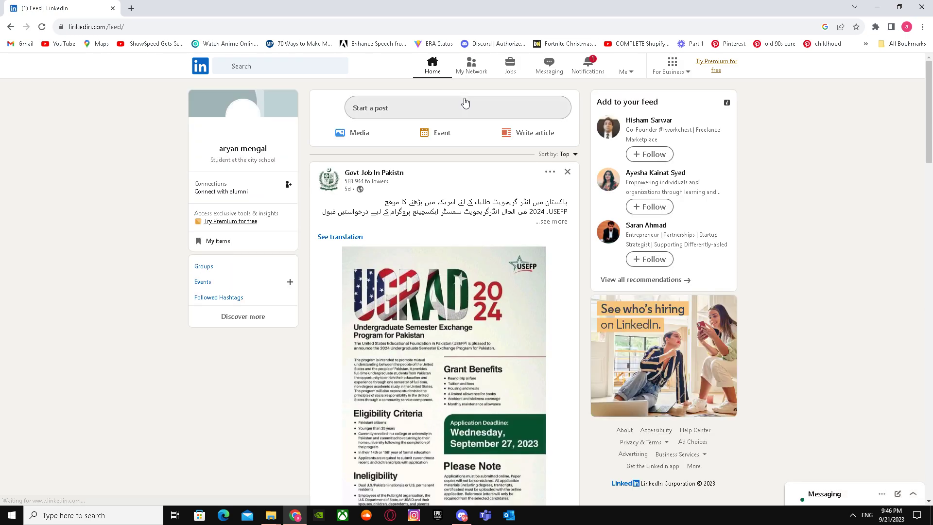
click(624, 66)
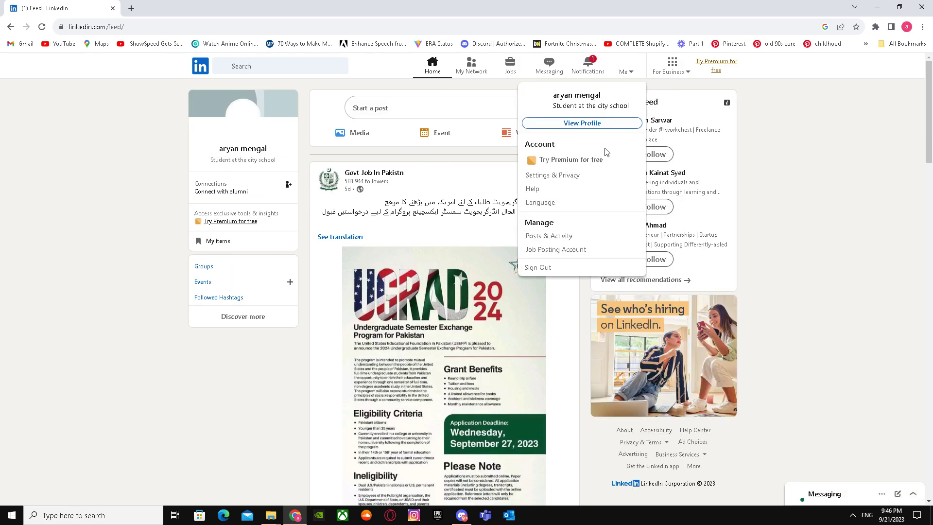
click(581, 123)
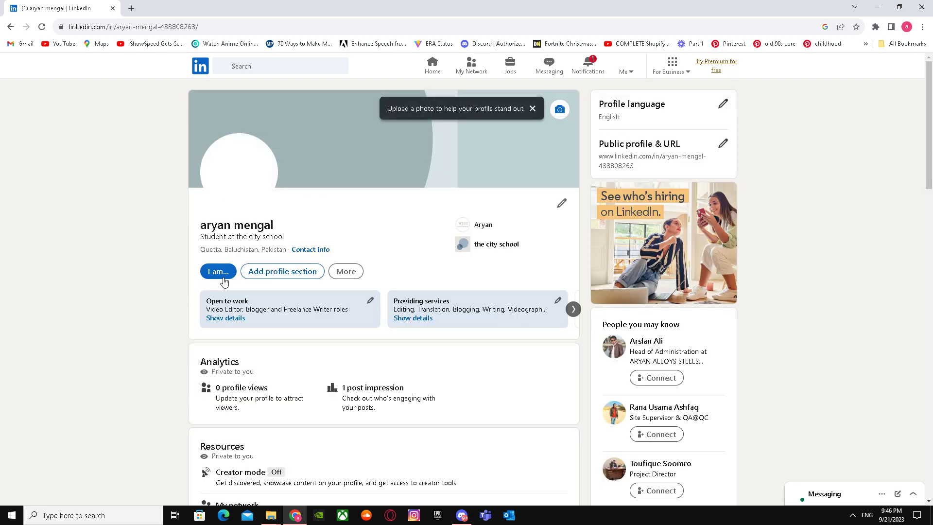
- Add a Featured section from the Recommended profile sections
click(282, 271)
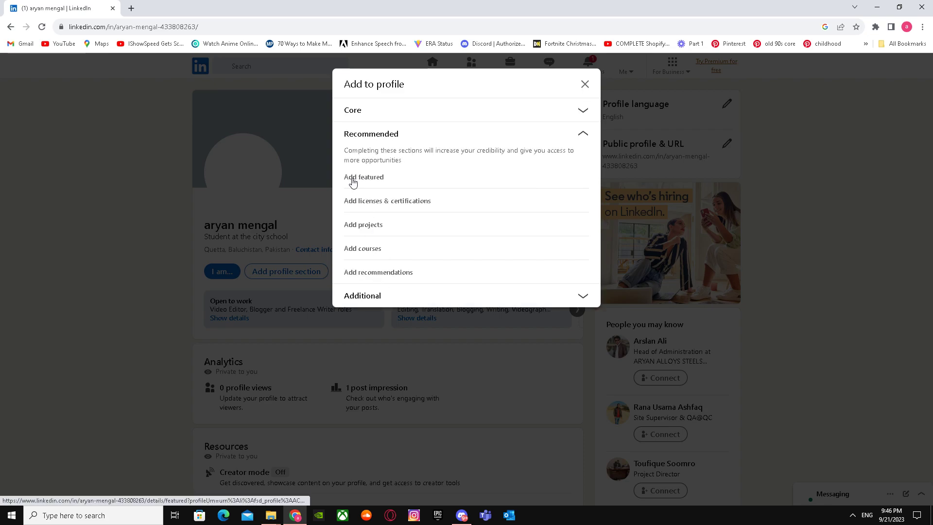
click(364, 177)
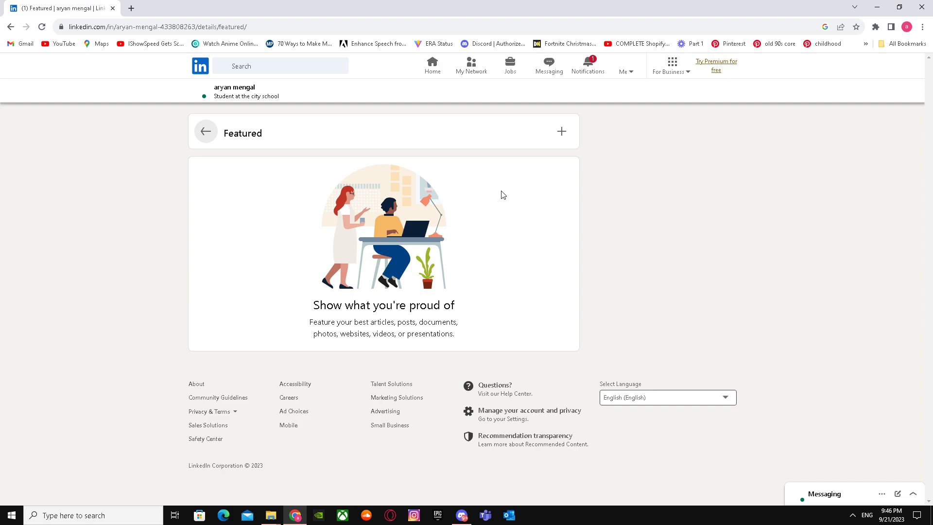
- Browse for a media file to feature, then close the picker without uploading
click(560, 132)
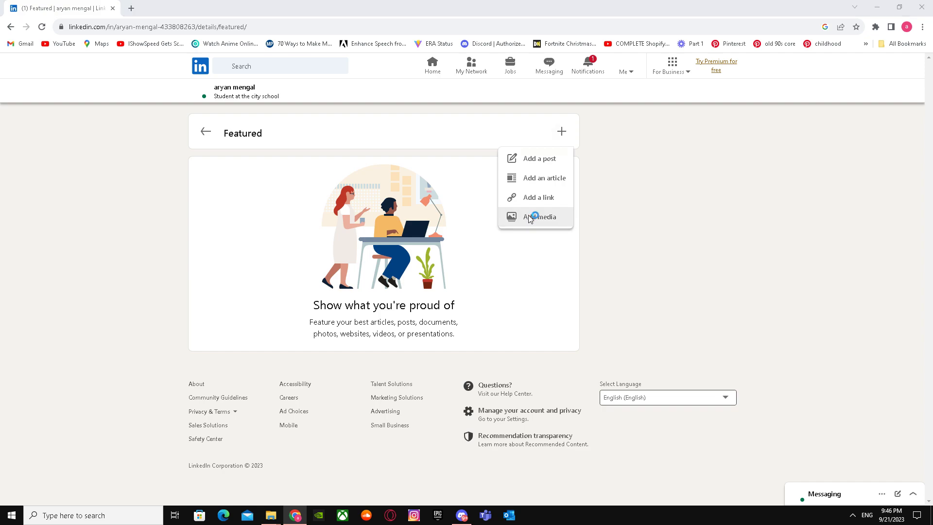
click(534, 217)
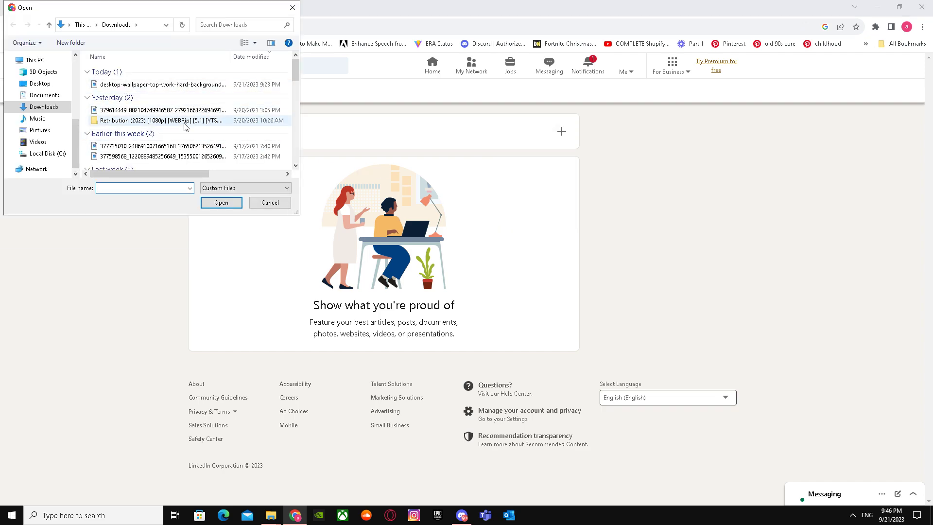
scroll(down, 3)
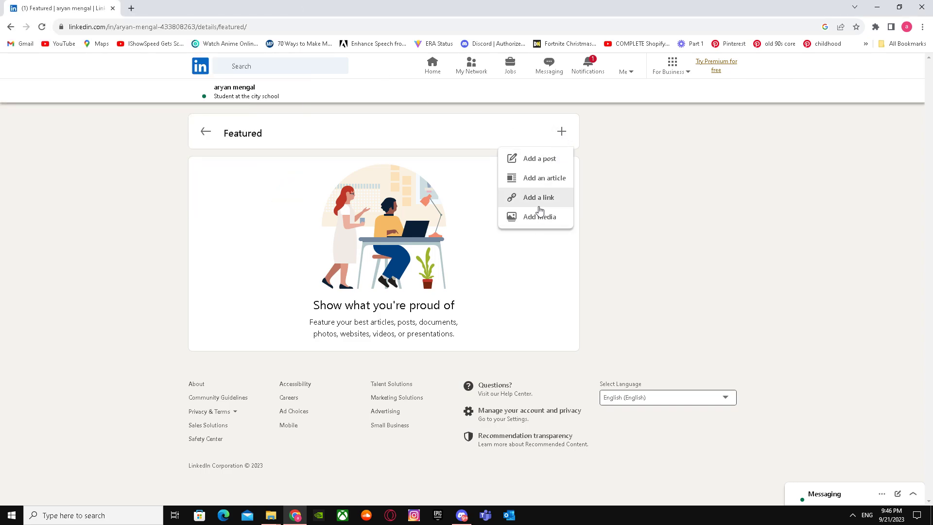
click(536, 196)
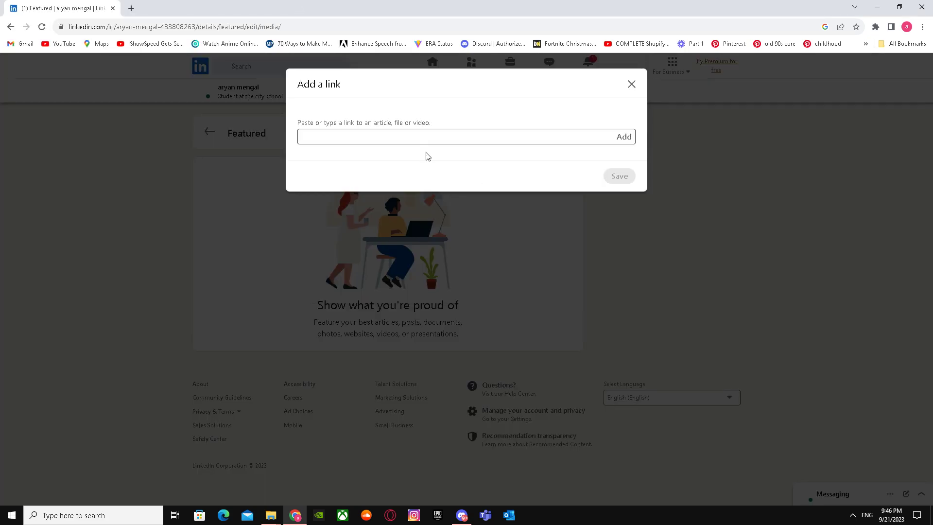
text(https://www.youtube.com/watch?v=kY5NPaW_4DQ)
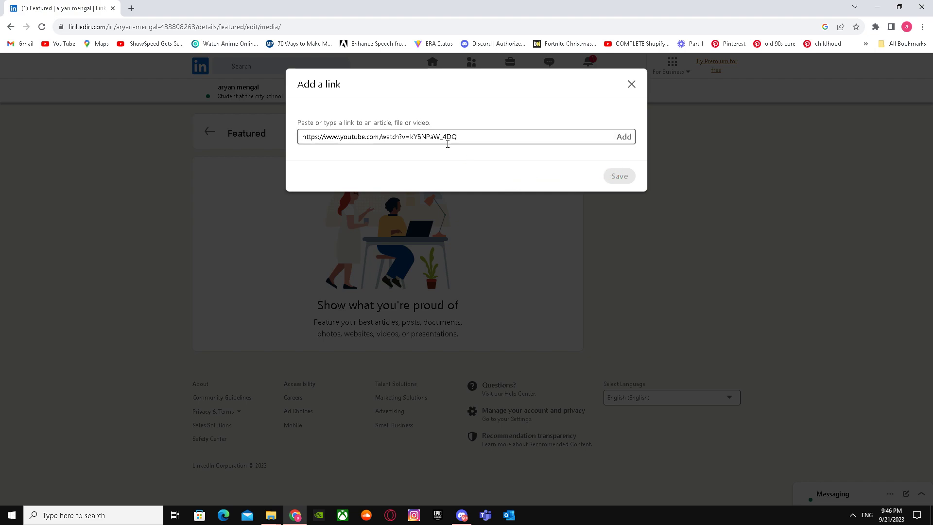
click(630, 84)
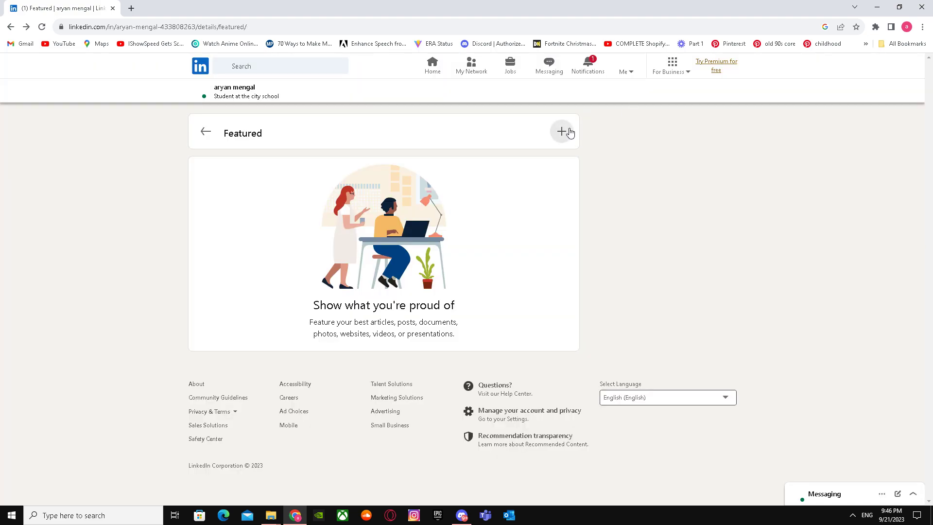
- Feature the uploaded image with description 'work' and save it
click(559, 132)
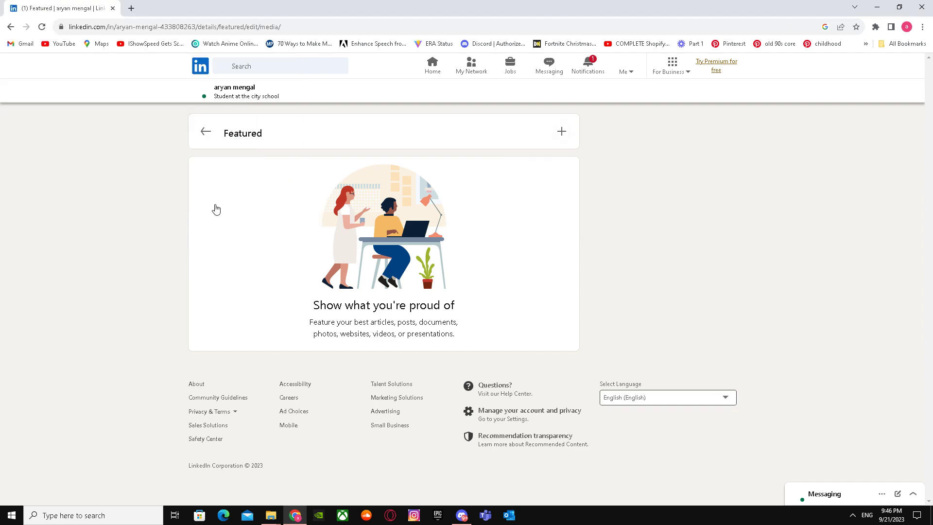
click(560, 131)
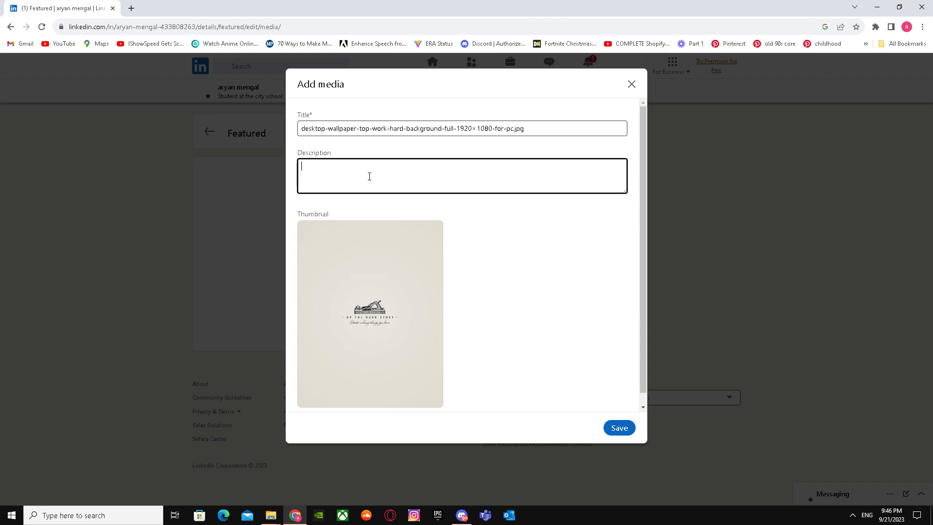
text(work)
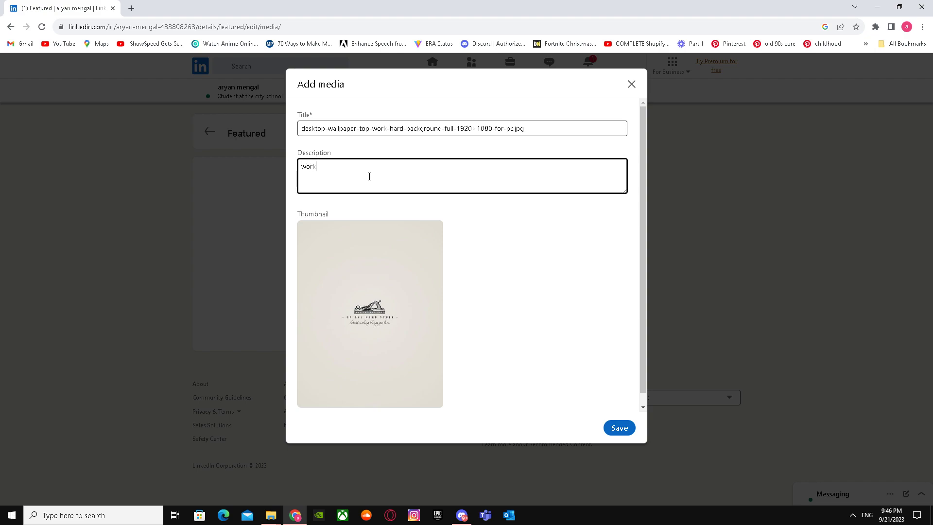
click(619, 427)
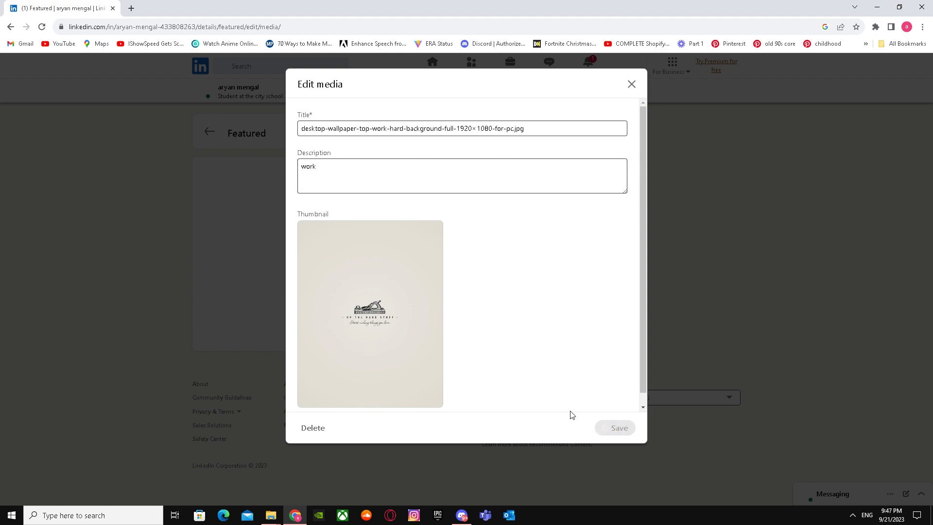
click(615, 427)
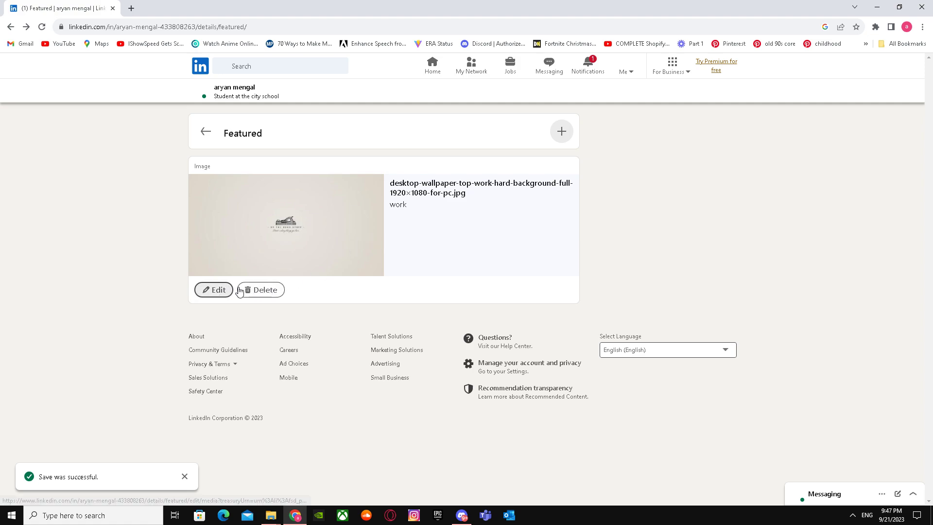
mouse_move(87, 426)
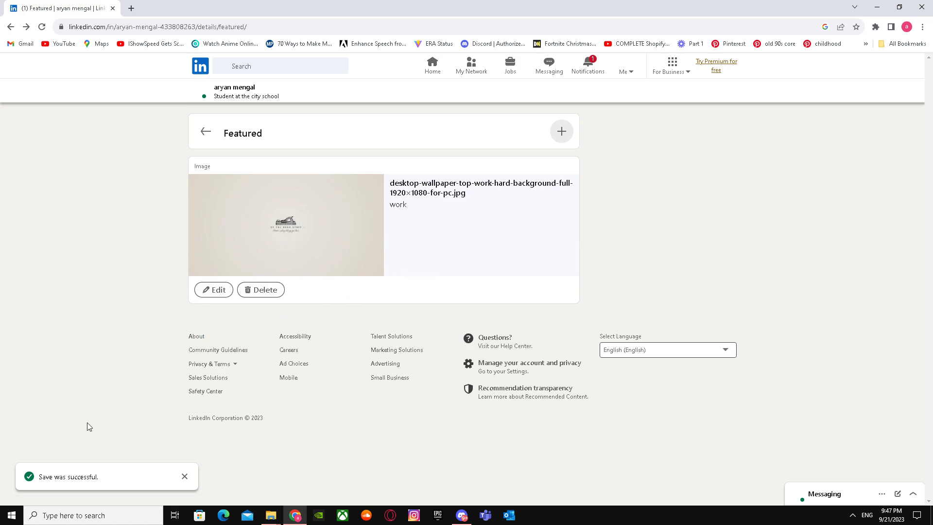
mouse_move(493, 338)
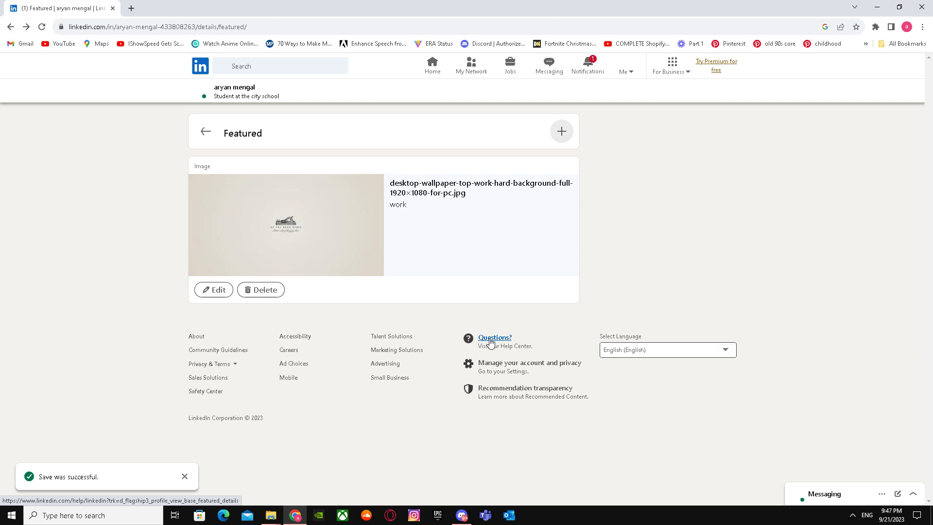